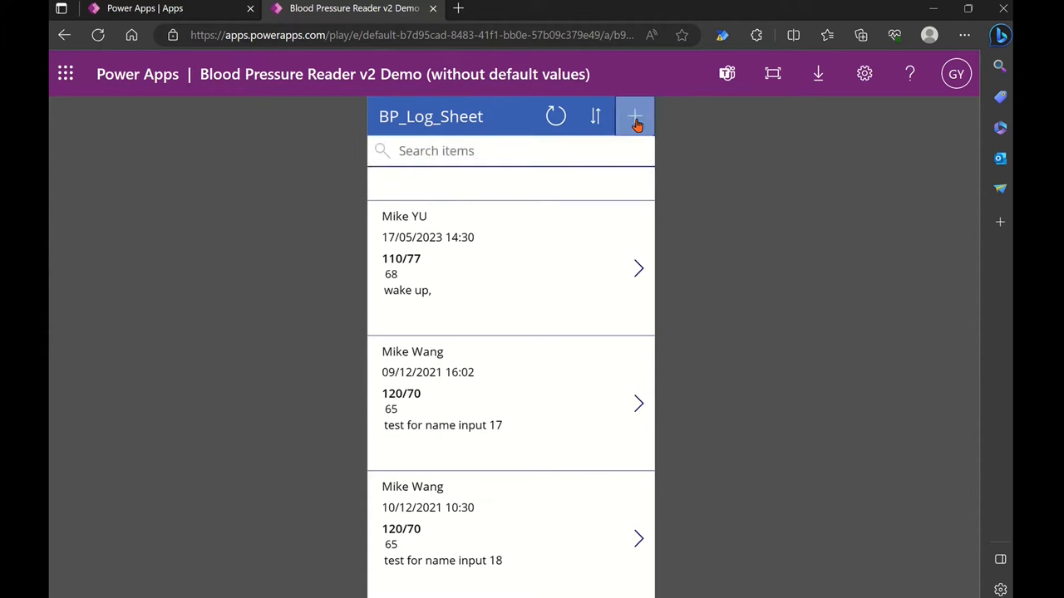
# Start a new reading and set its date to 27 June 2023 via the calendar
pyautogui.click(635, 116)
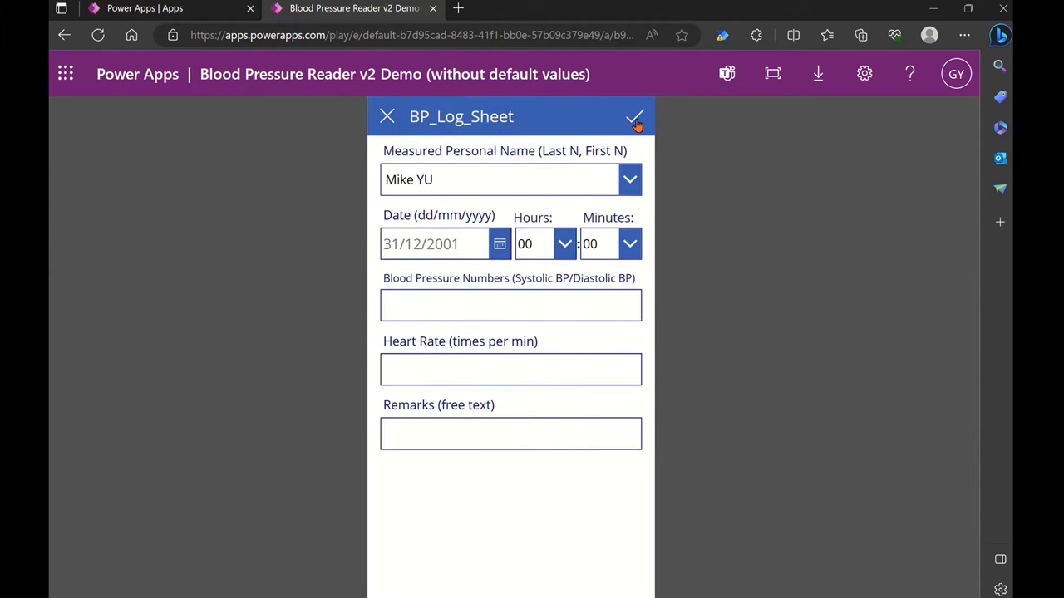
pyautogui.moveTo(609, 208)
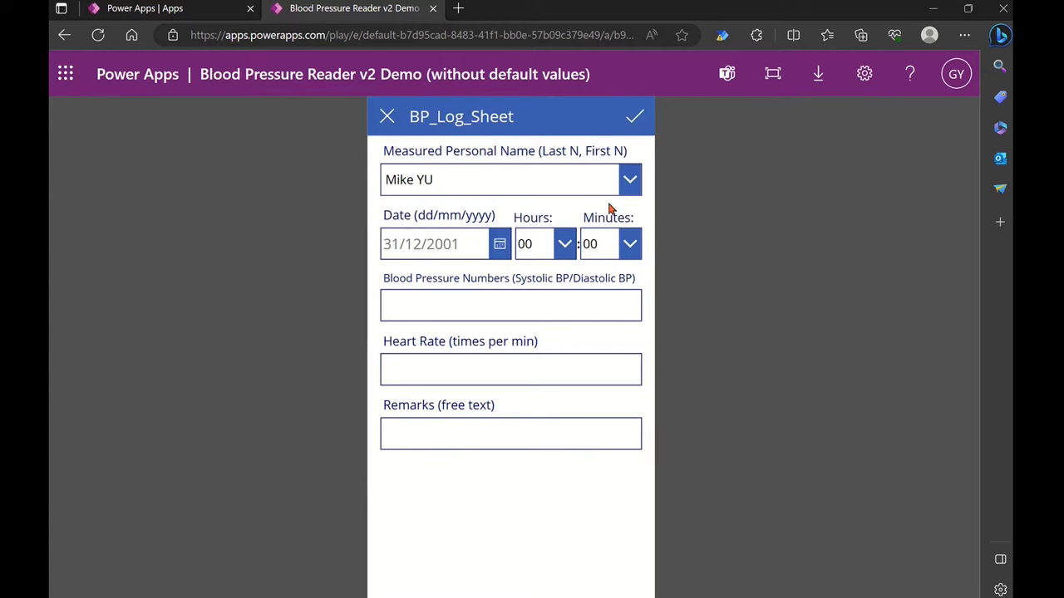
pyautogui.click(532, 242)
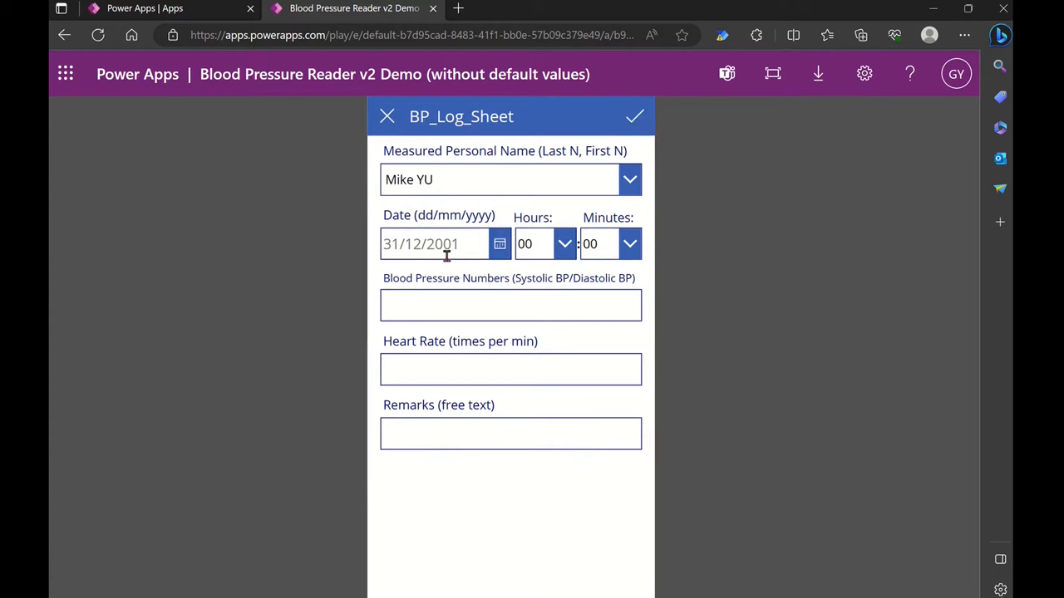
pyautogui.moveTo(449, 243)
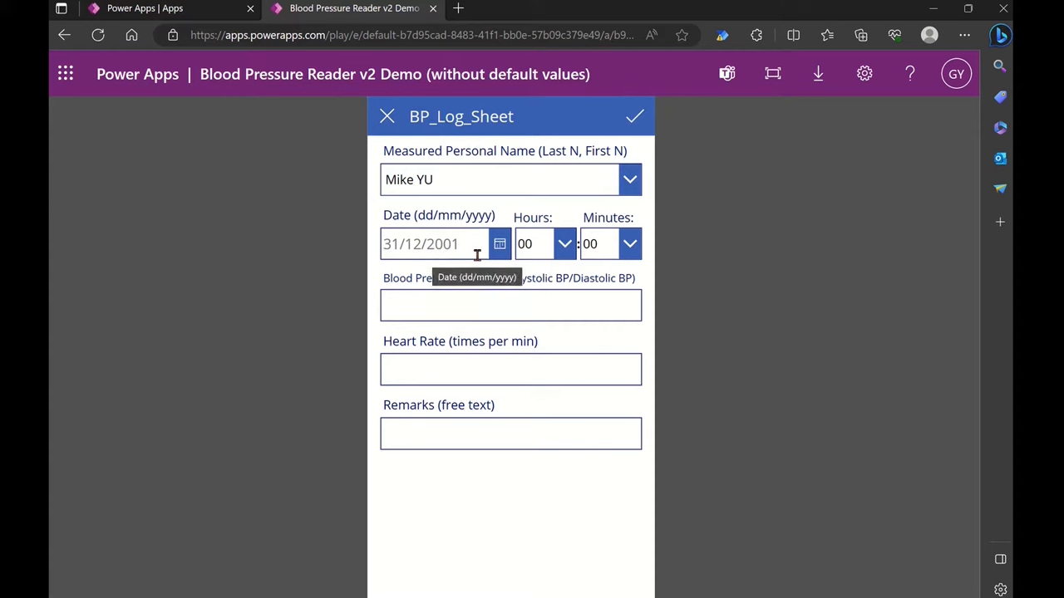
pyautogui.moveTo(500, 243)
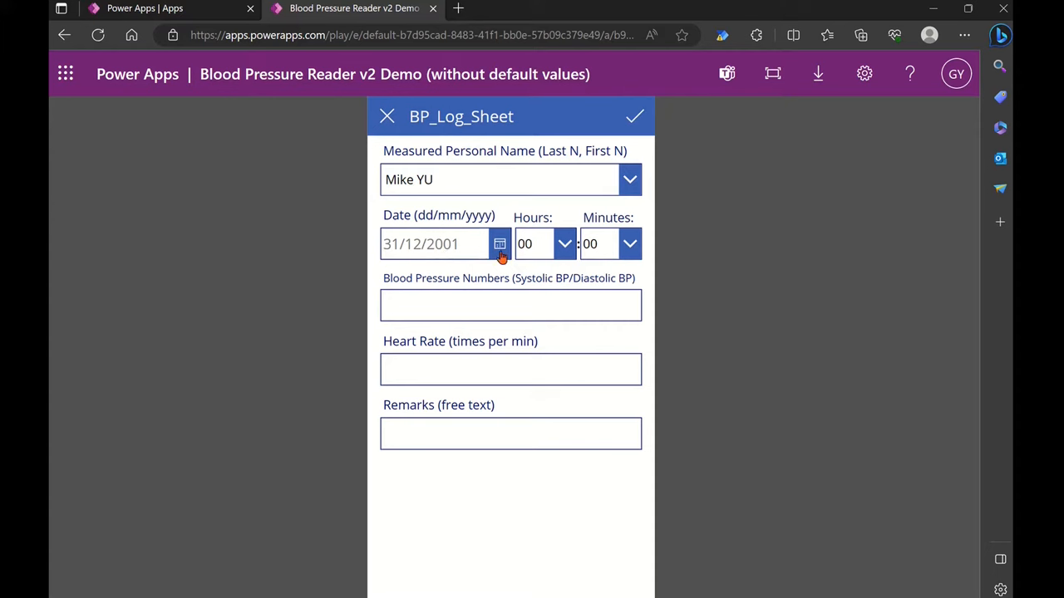
pyautogui.click(498, 243)
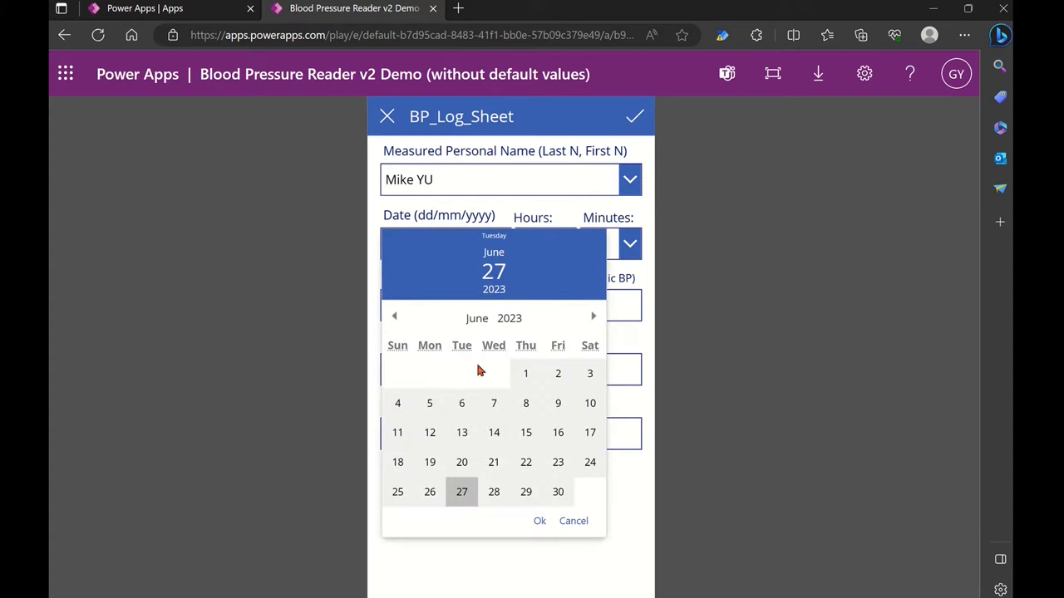
pyautogui.click(462, 492)
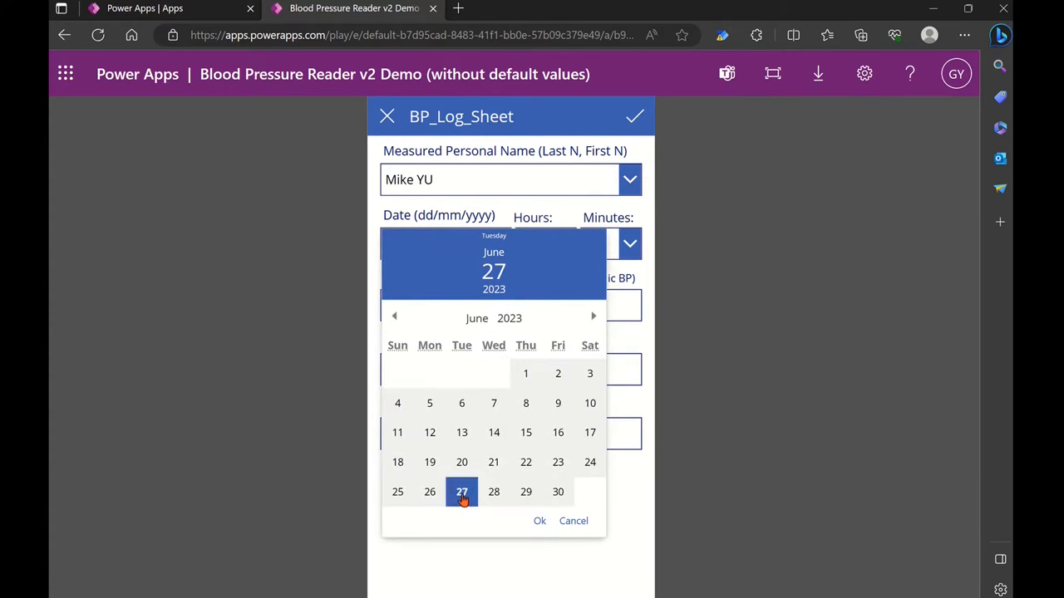
pyautogui.click(539, 521)
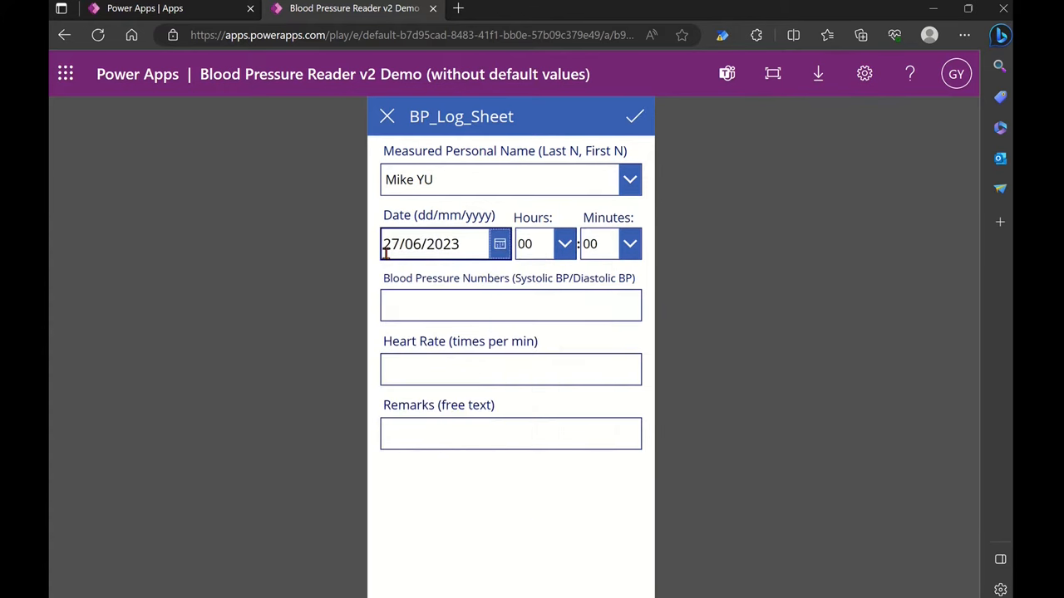
# Set the reading's time to 16 hours and 41 minutes
pyautogui.click(565, 243)
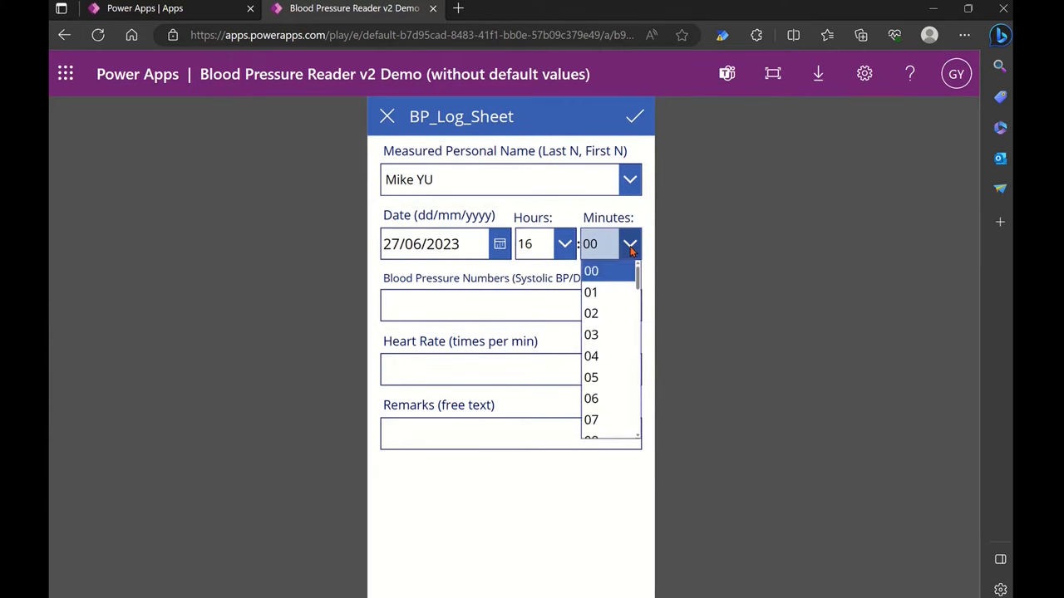
pyautogui.scroll(-3)
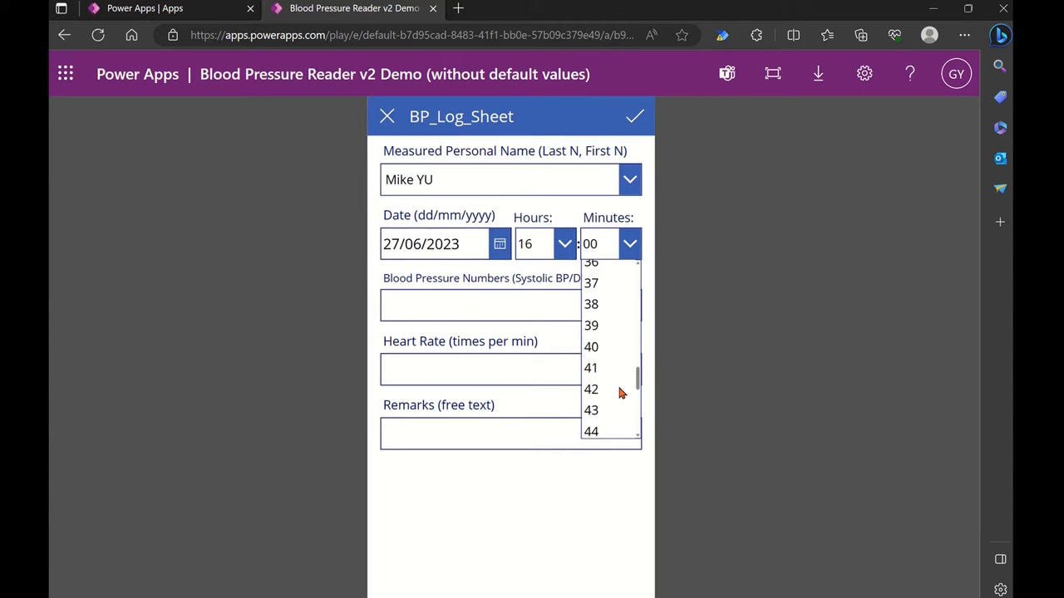
pyautogui.click(592, 367)
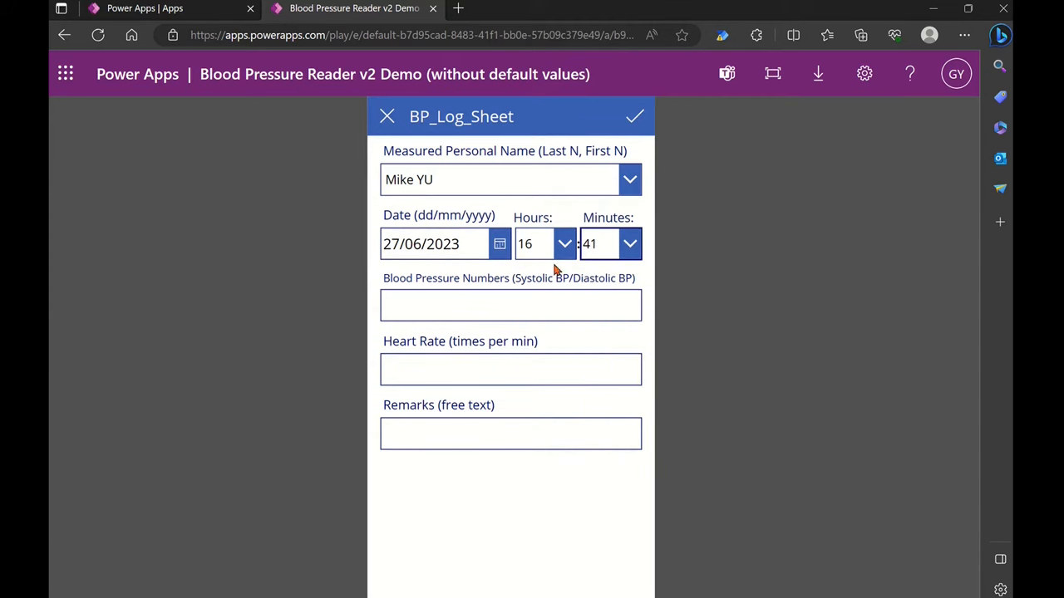
pyautogui.moveTo(415, 134)
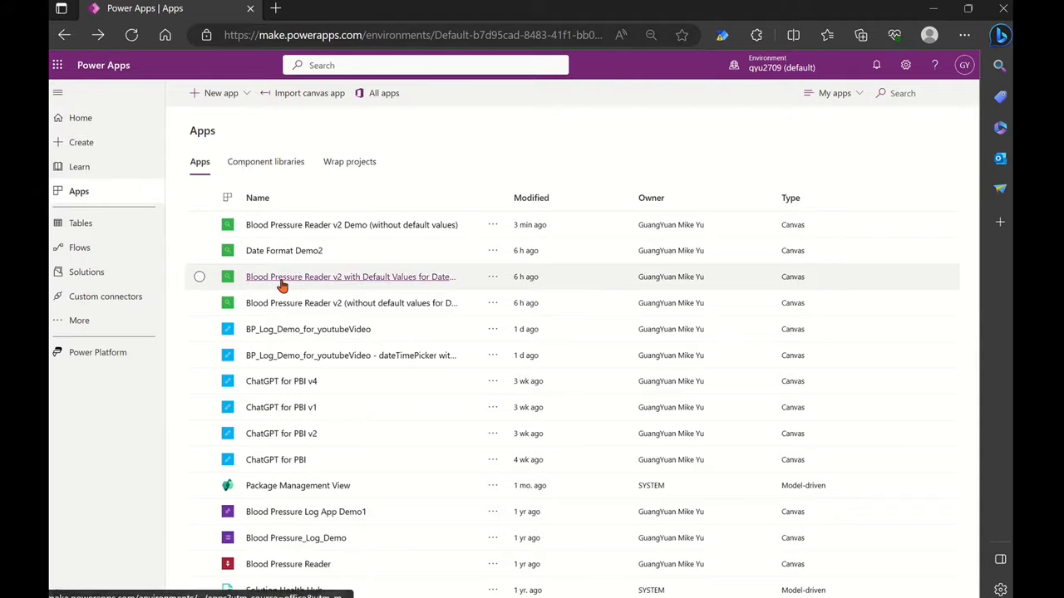
# Play the 'with Default Values for DatePicker' app, refresh its readings and start a new record
pyautogui.click(349, 276)
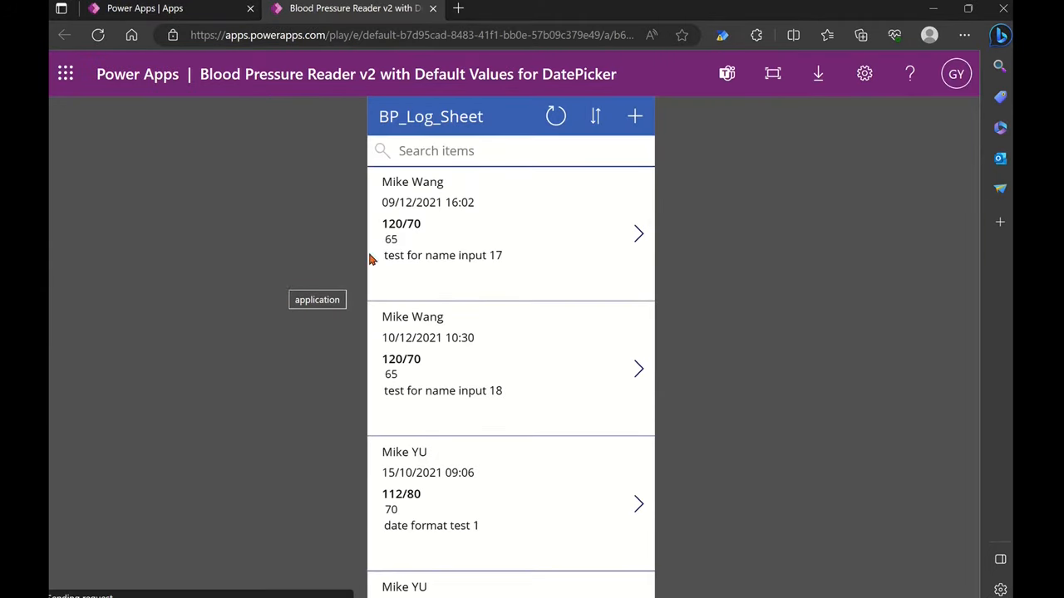
pyautogui.click(595, 117)
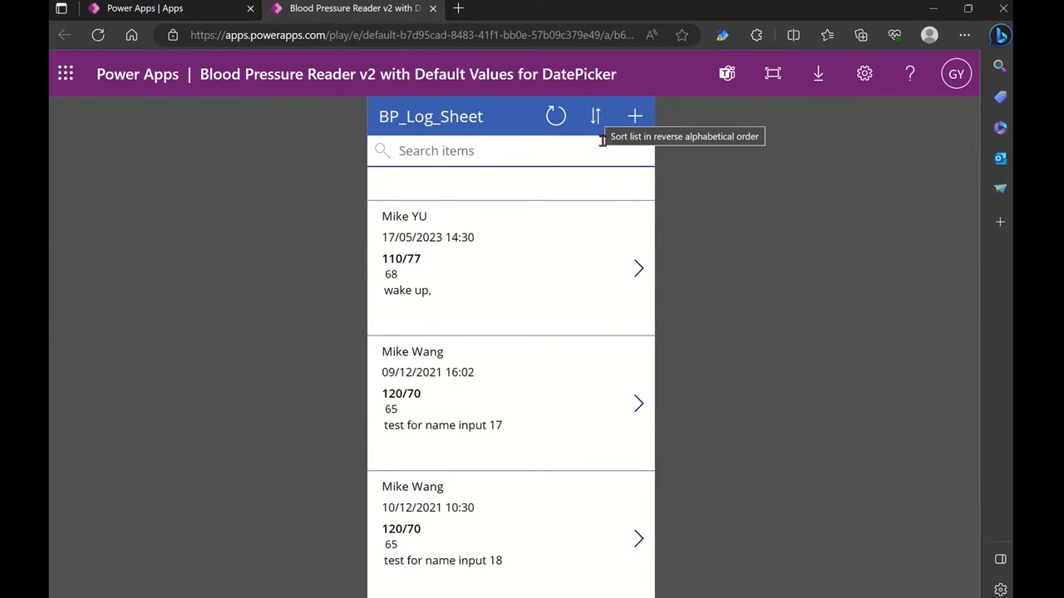
pyautogui.click(635, 116)
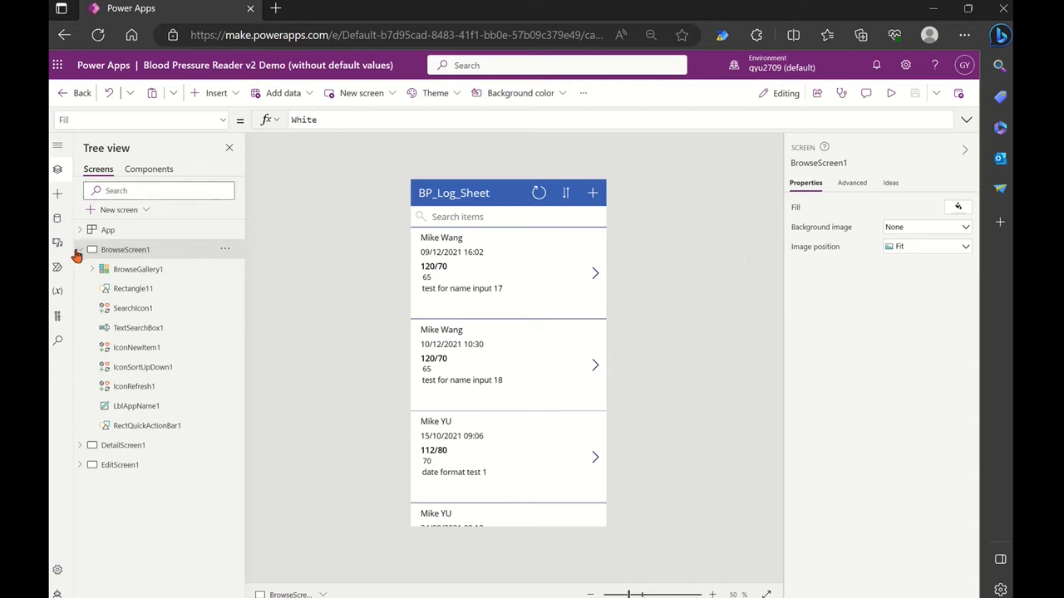
# Navigate the Tree view to EditScreen1 > EditForm1 > Date DataCard2 and select DateValue1
pyautogui.click(80, 249)
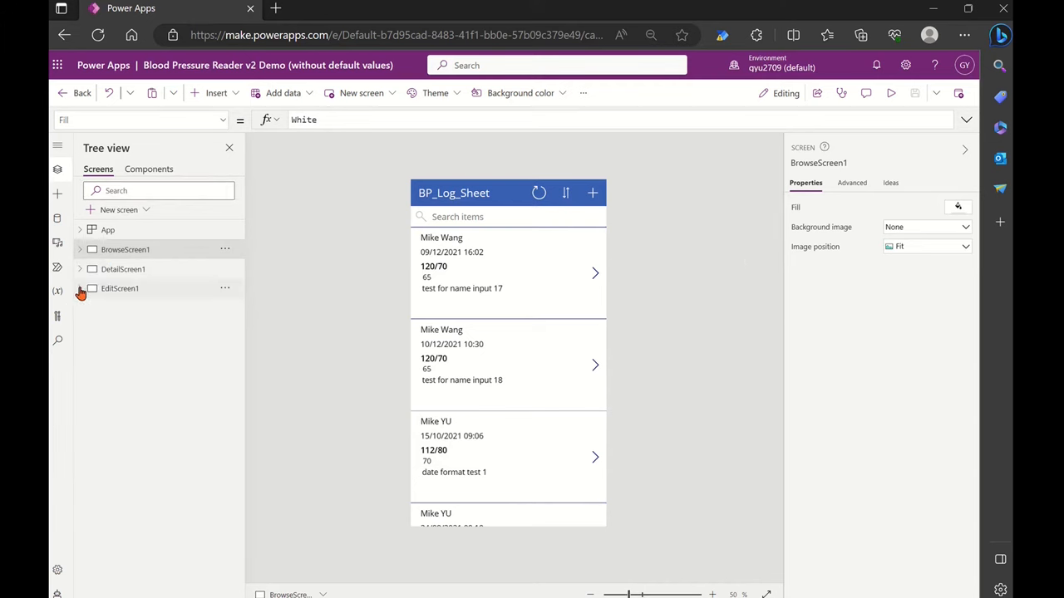
pyautogui.click(80, 290)
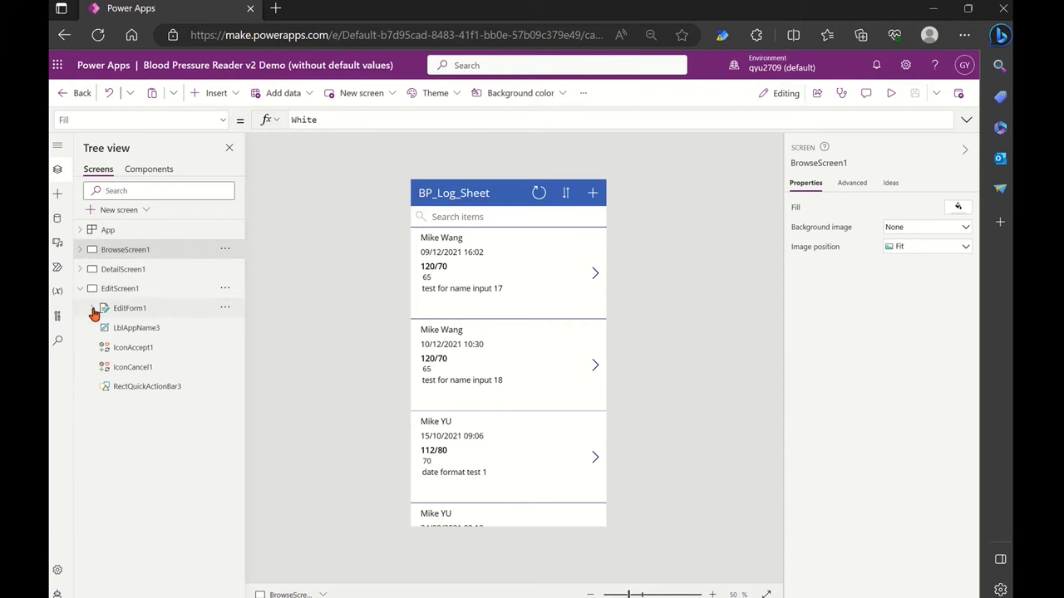
pyautogui.click(93, 308)
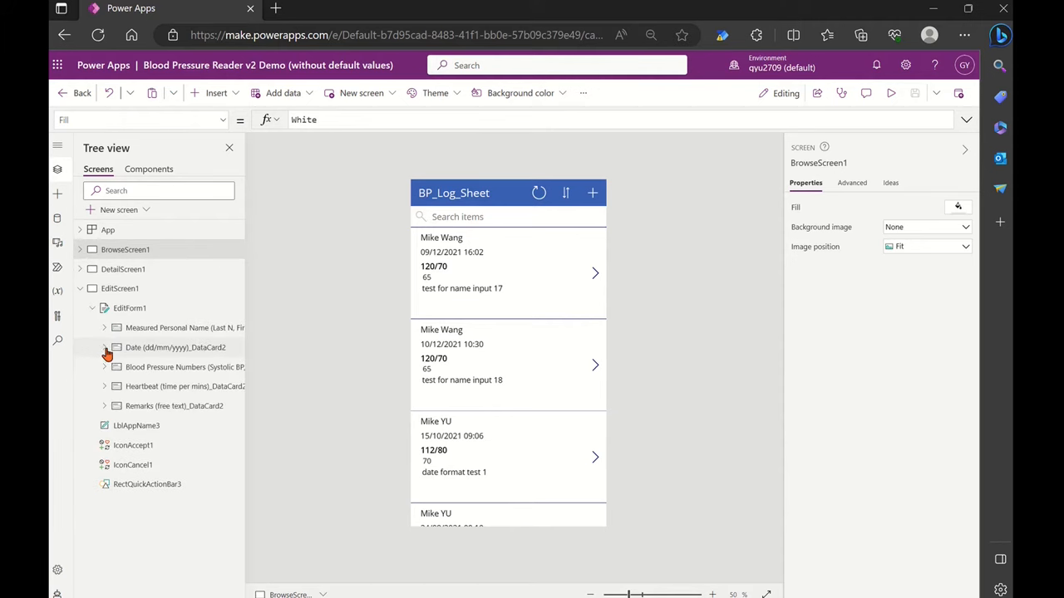
pyautogui.click(103, 347)
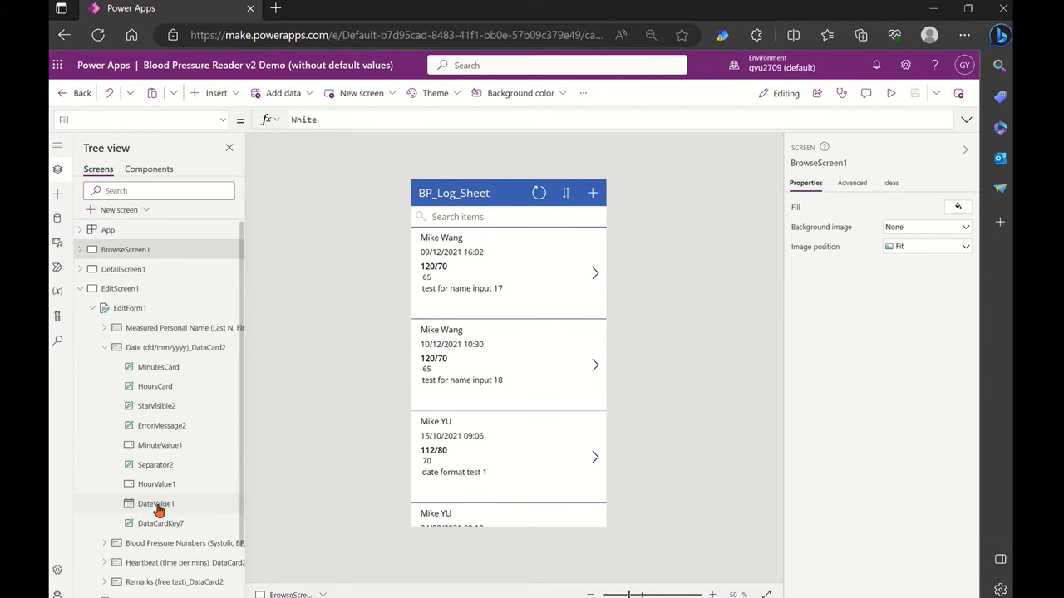
pyautogui.click(156, 503)
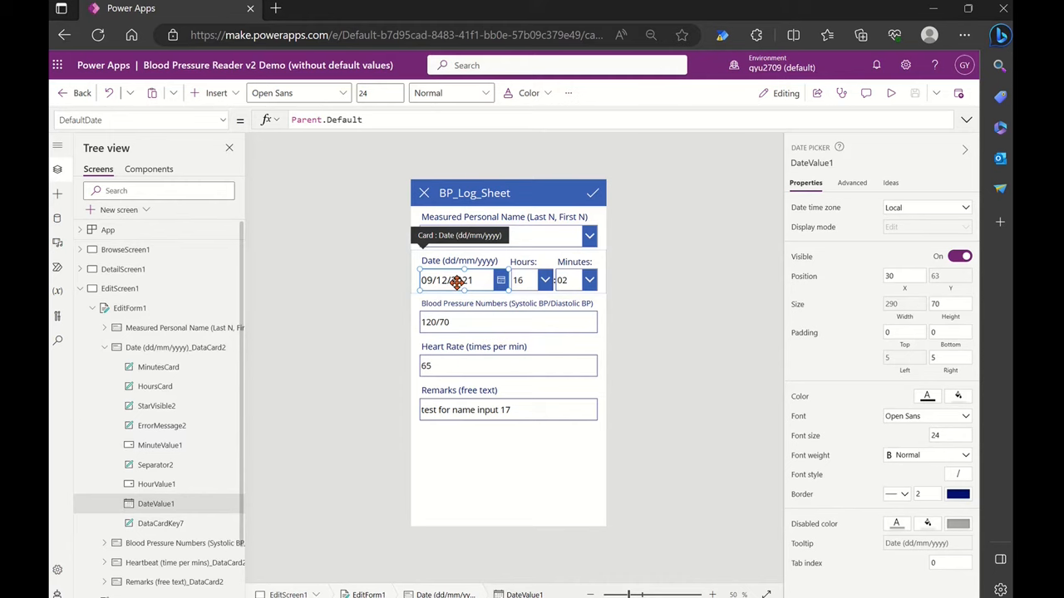
# Set DateValue1's DefaultDate formula to Now() /* <-- Today() */
pyautogui.click(522, 279)
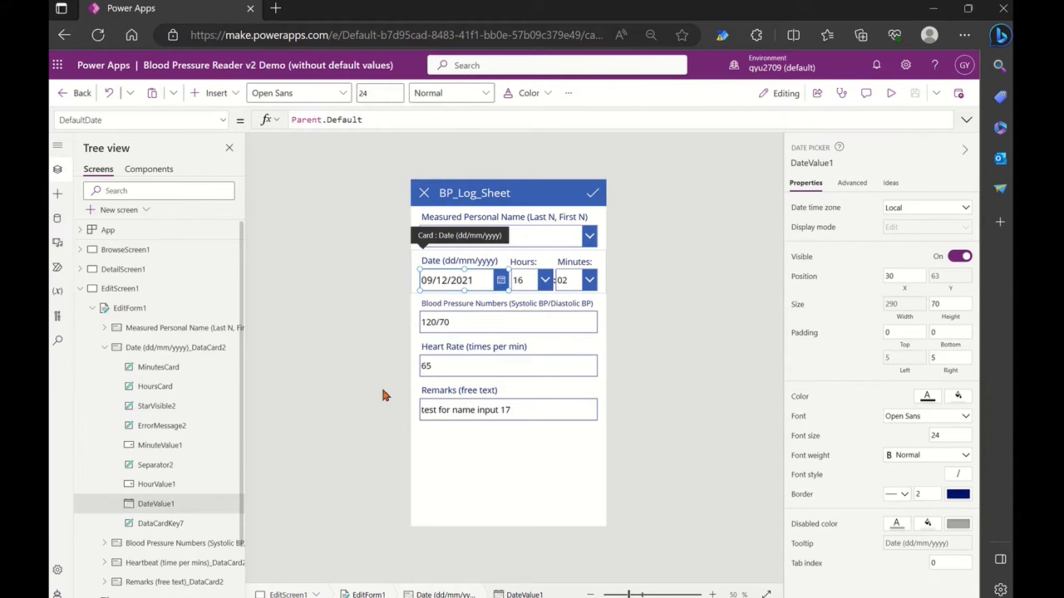
pyautogui.moveTo(846, 158)
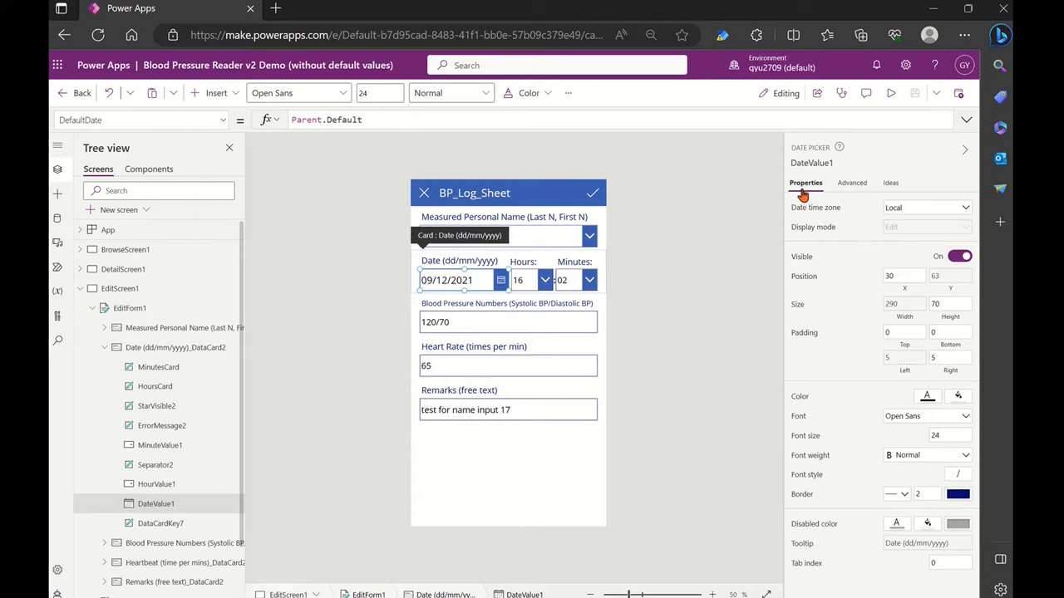
pyautogui.moveTo(851, 187)
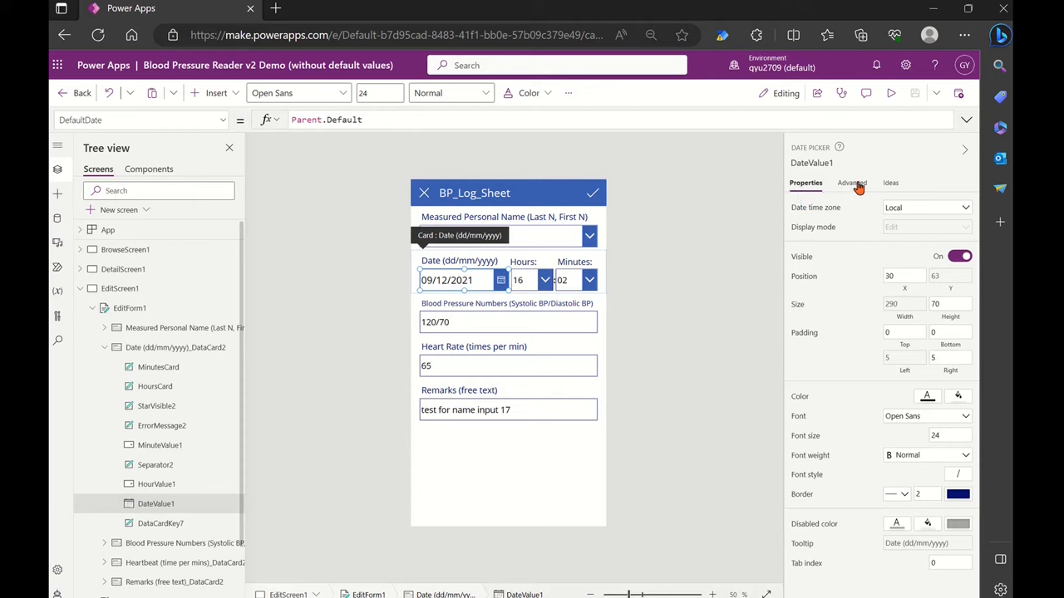
pyautogui.click(851, 183)
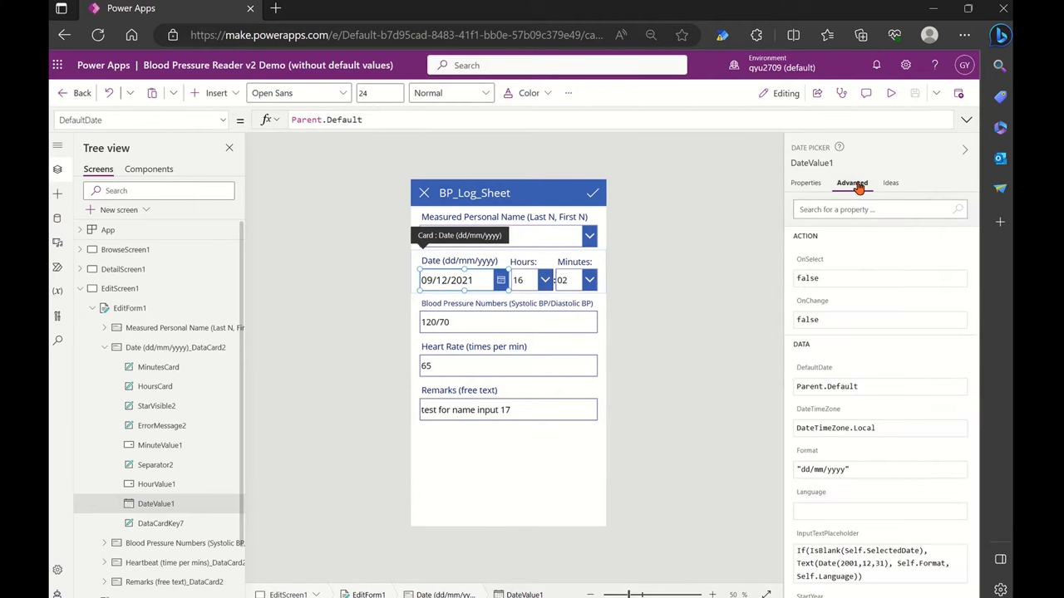
pyautogui.moveTo(711, 423)
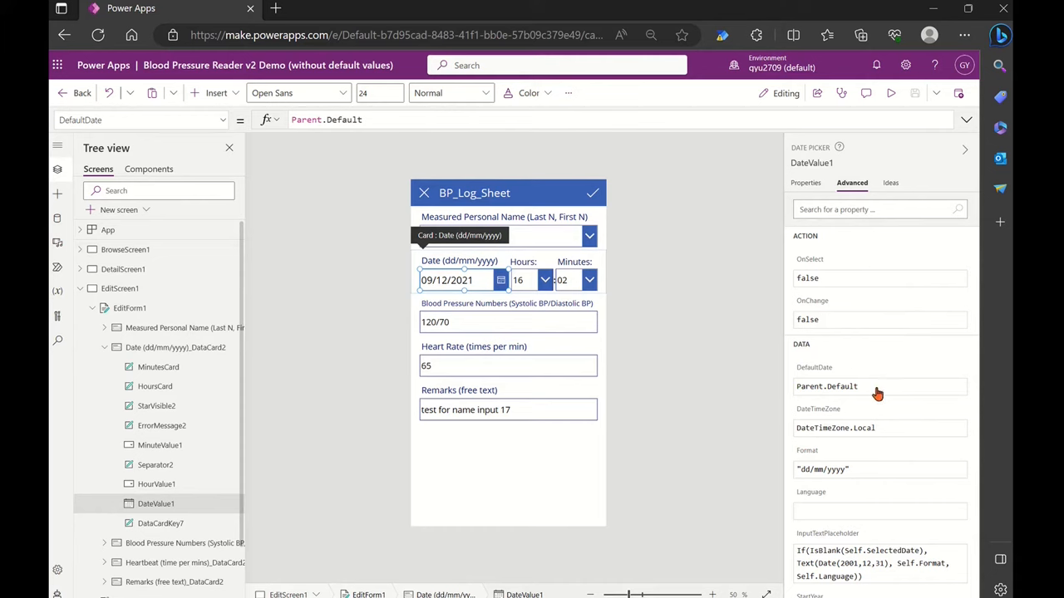
pyautogui.click(872, 385)
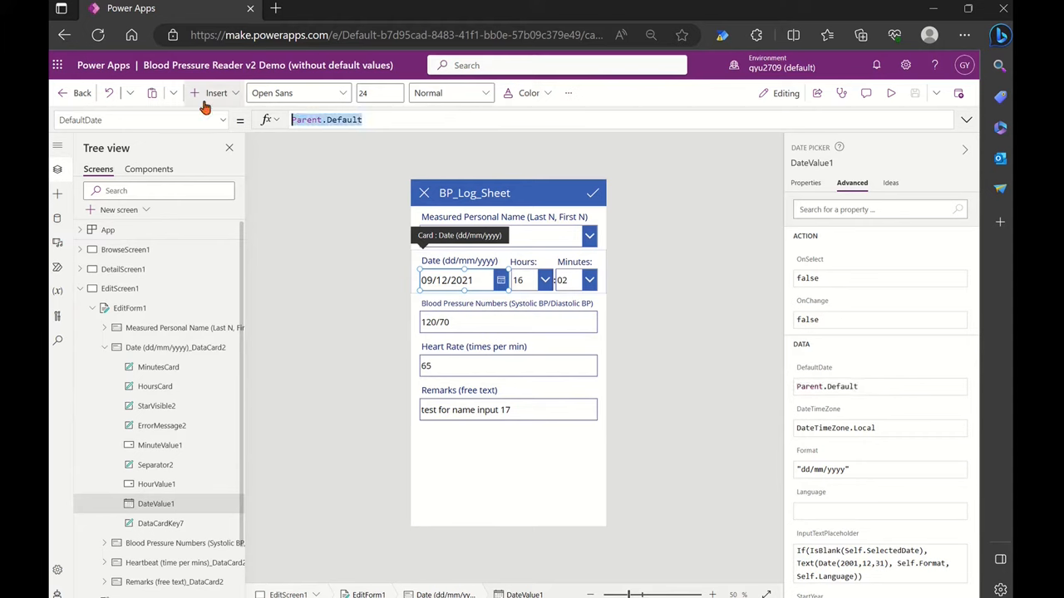
pyautogui.write('No')
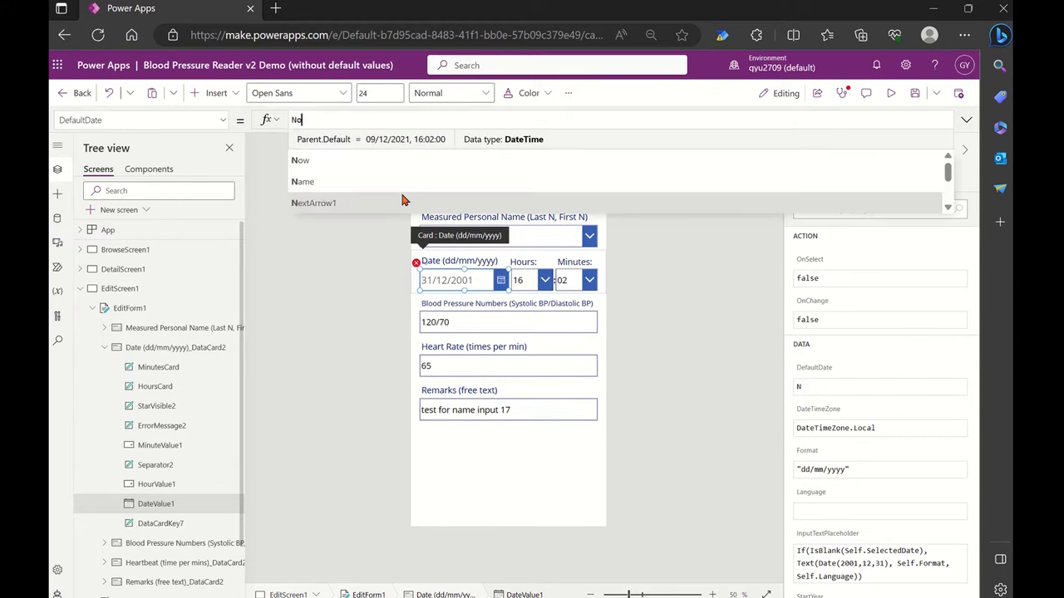
pyautogui.click(299, 159)
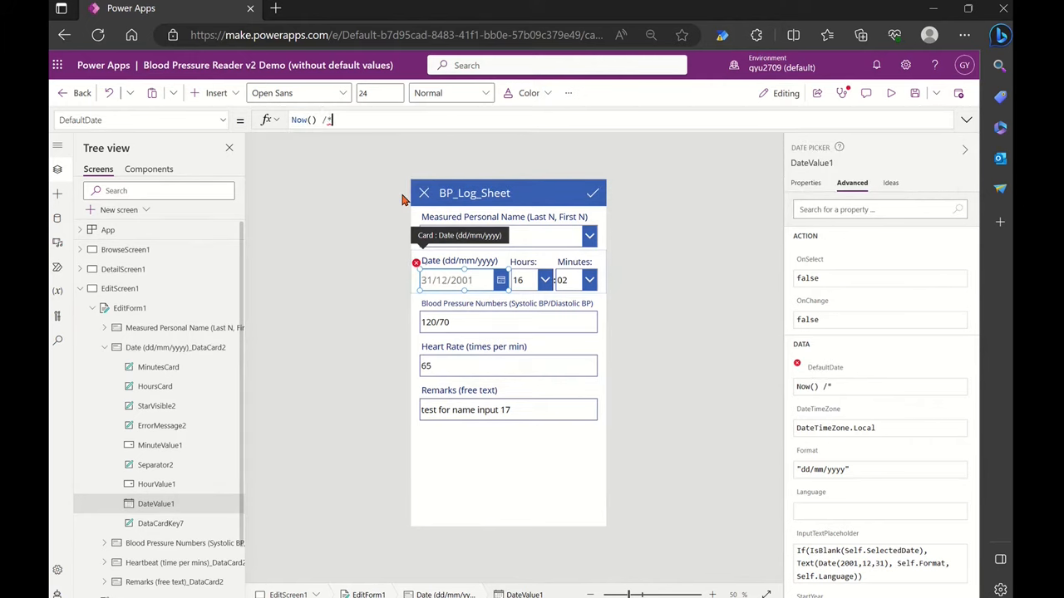
pyautogui.write('c')
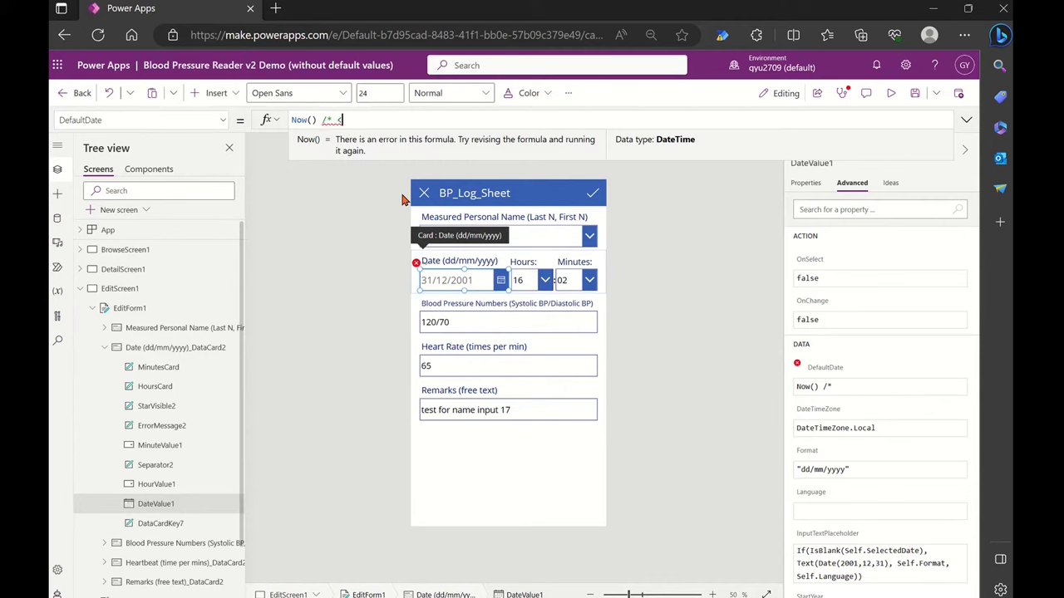
pyautogui.write('<--')
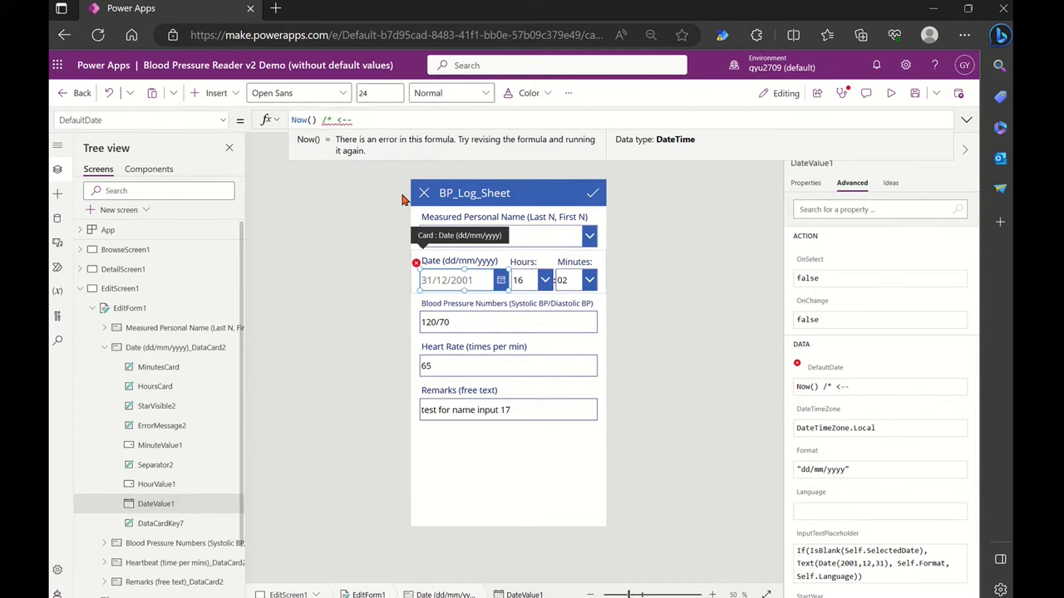
pyautogui.write('Today() */')
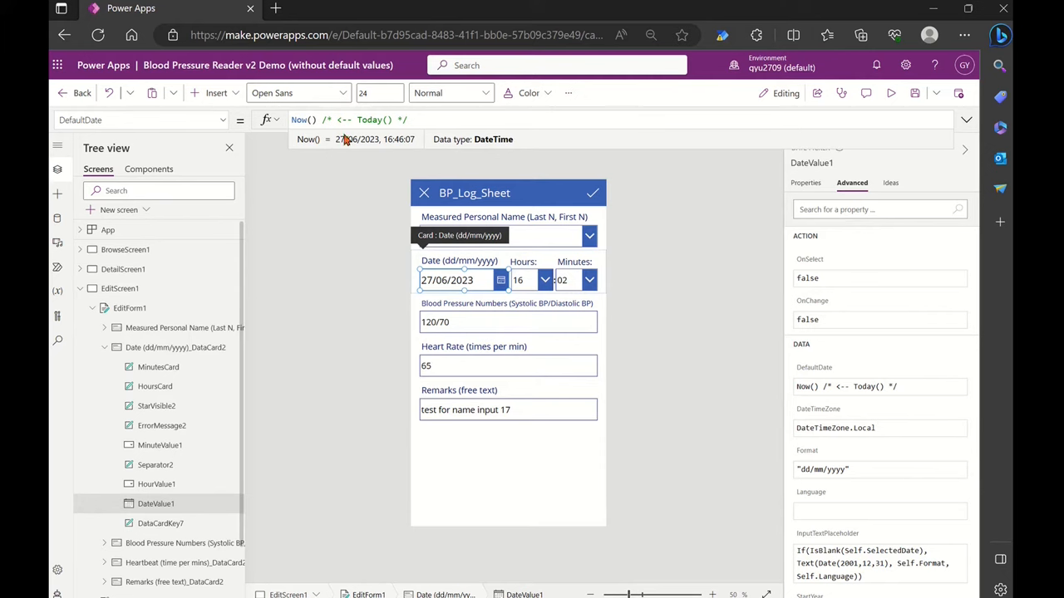
pyautogui.moveTo(418, 166)
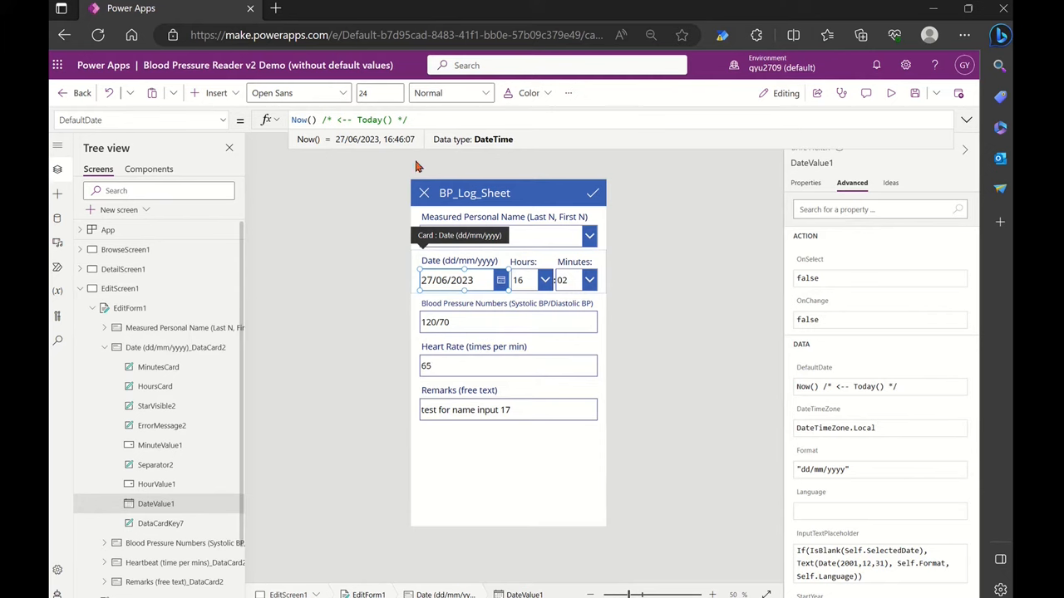
pyautogui.moveTo(483, 299)
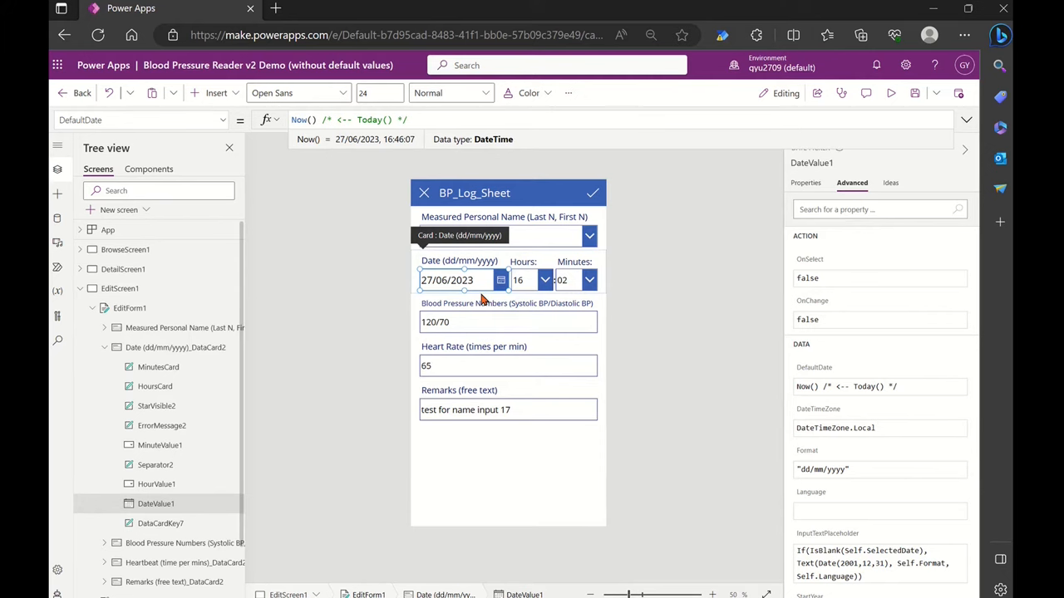
pyautogui.moveTo(654, 317)
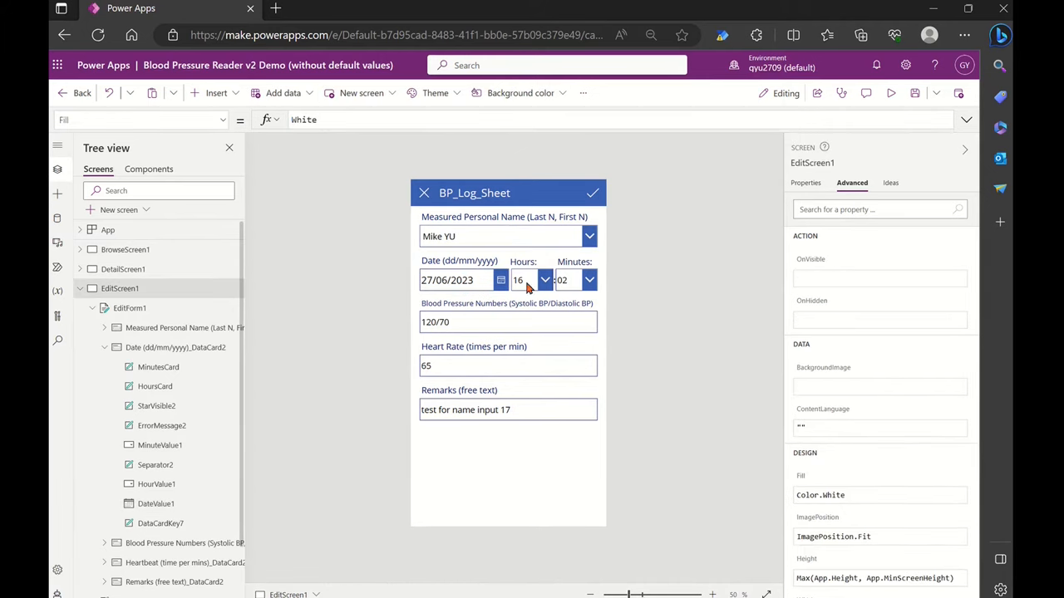
# Set HourValue1's Default formula to Text(Hour(Now()),"00")
pyautogui.click(525, 279)
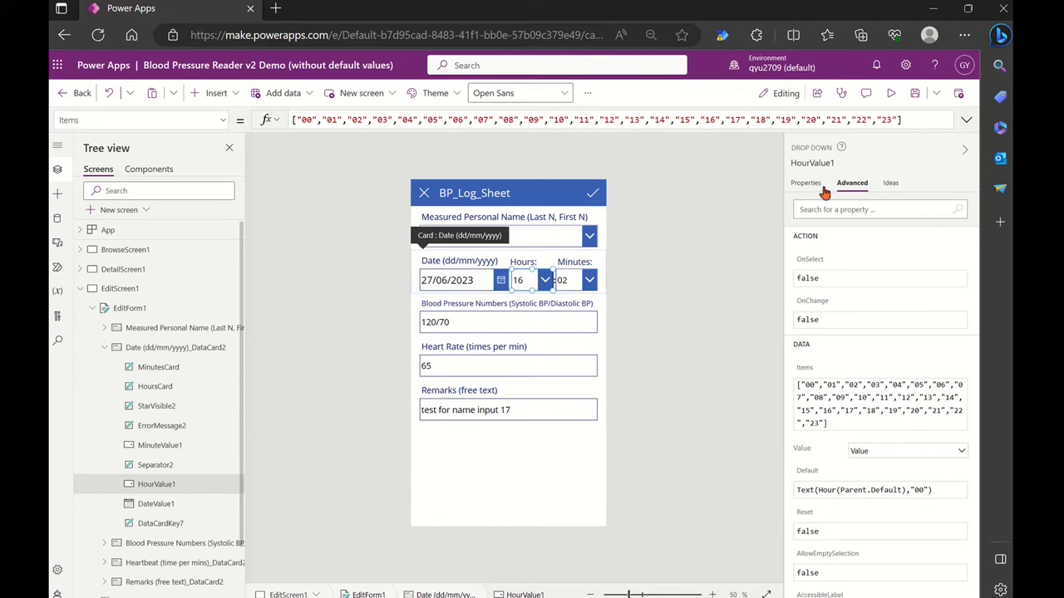
pyautogui.click(804, 183)
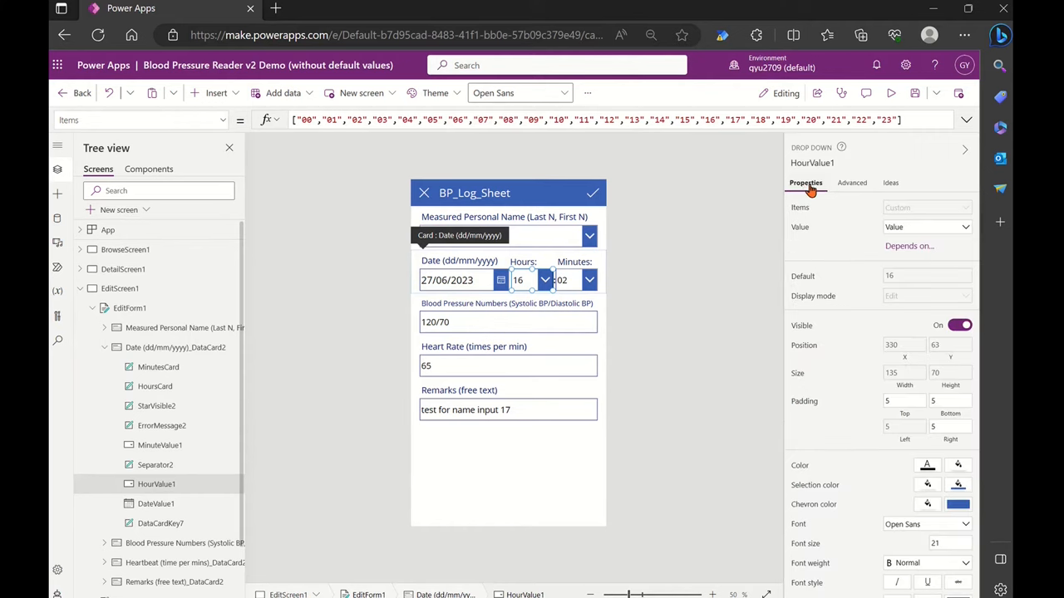
pyautogui.click(924, 276)
pyautogui.write('Text(Hour(),"00')
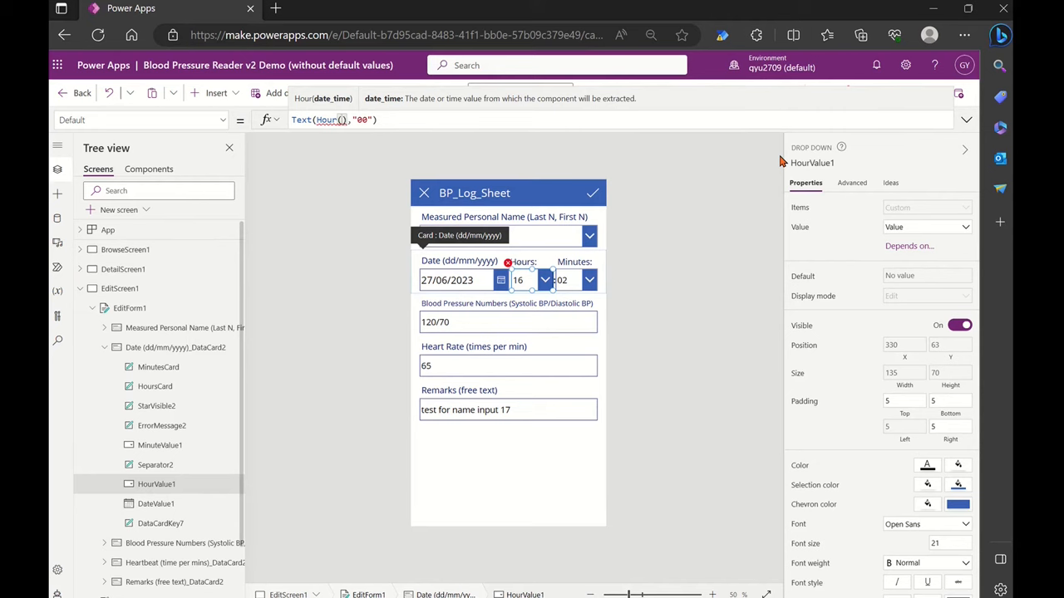
pyautogui.write('Now(')
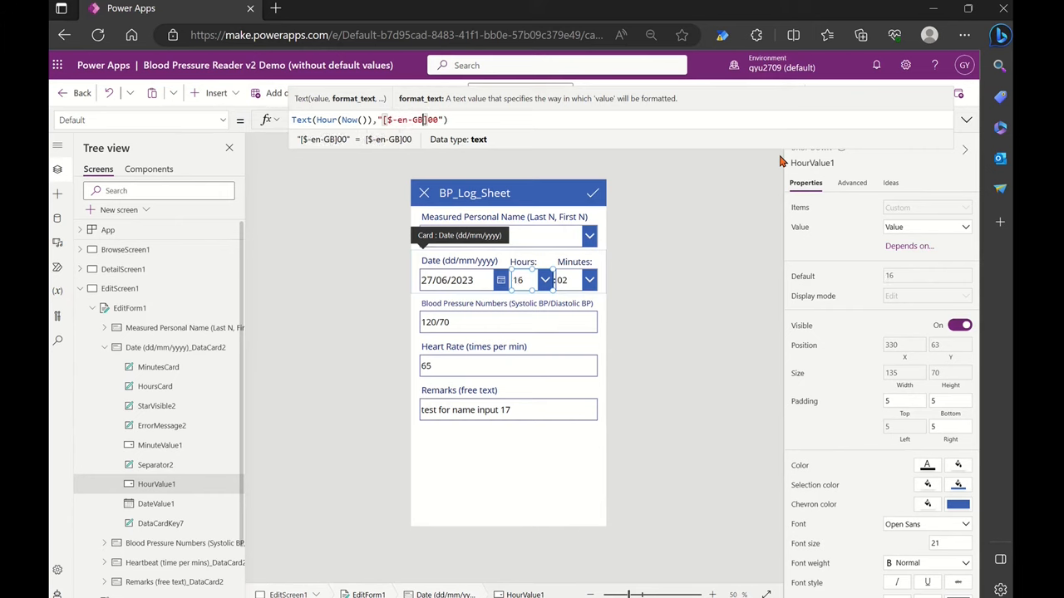
pyautogui.moveTo(505, 303)
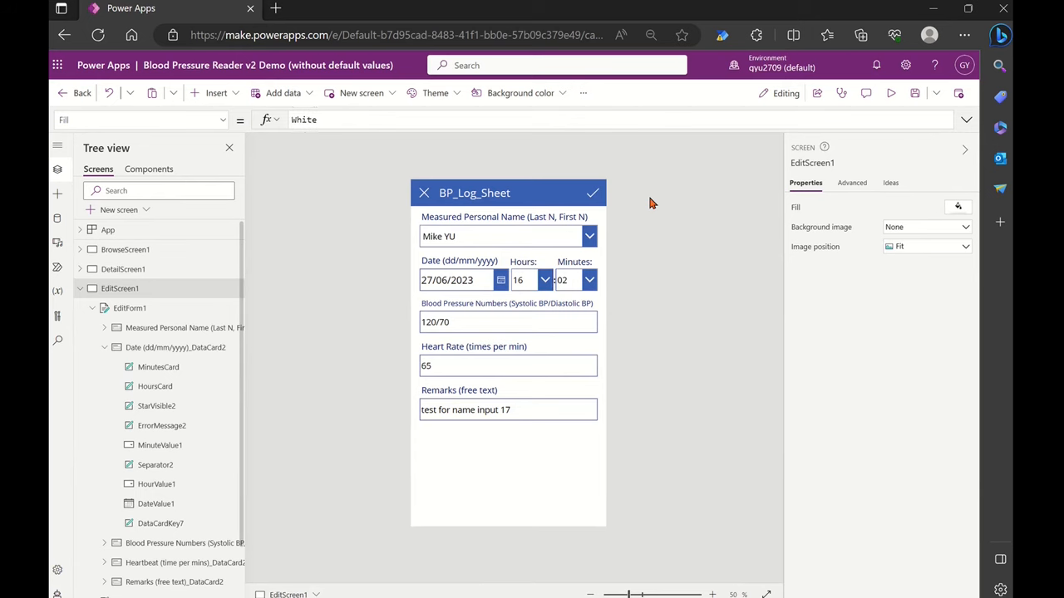
pyautogui.moveTo(627, 272)
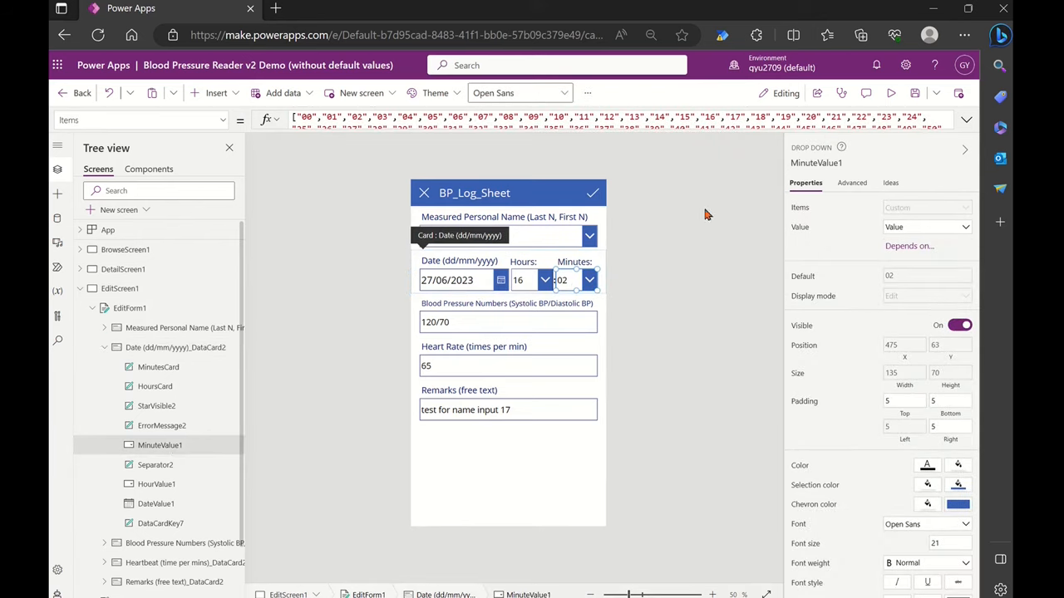
# Set MinuteValue1's Default to Text(Minute(Now()),"00") and return to BrowseScreen1
pyautogui.click(928, 276)
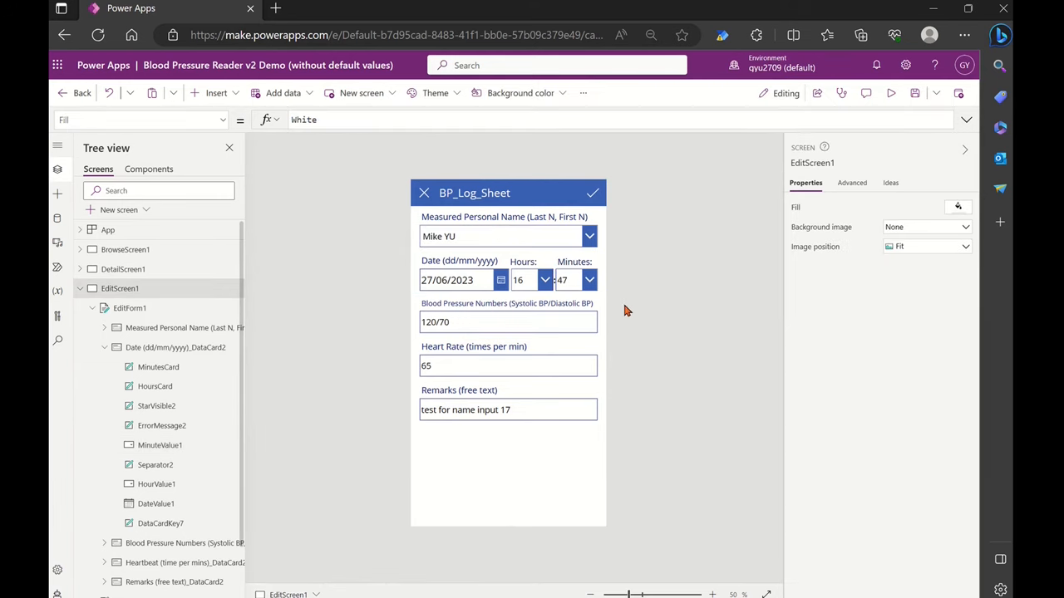
pyautogui.click(126, 249)
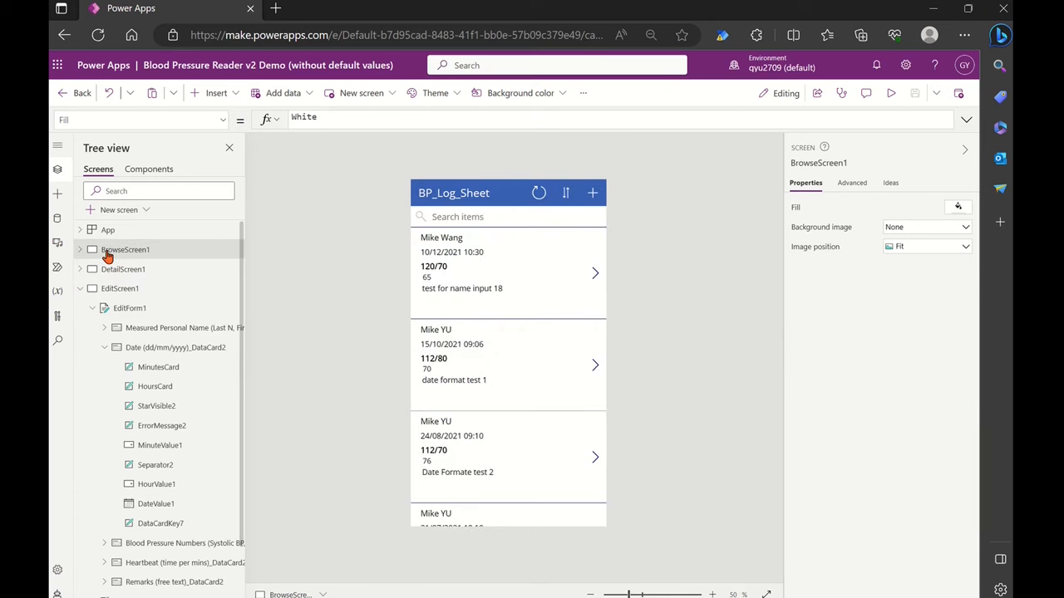
pyautogui.moveTo(891, 93)
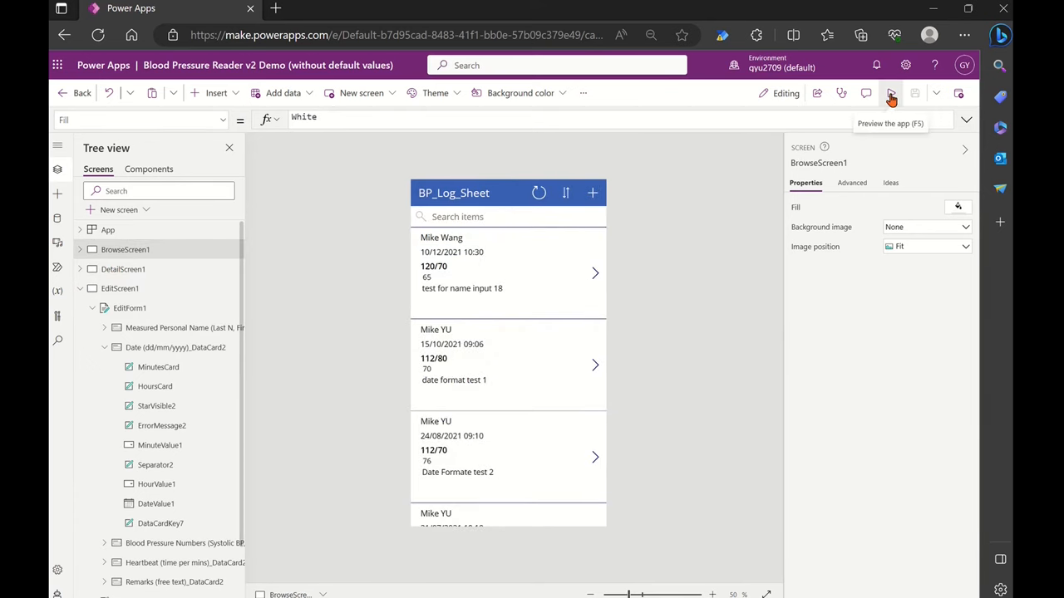
# Preview the app, start a new reading to confirm the current date/time prefill, then close the form
pyautogui.click(891, 93)
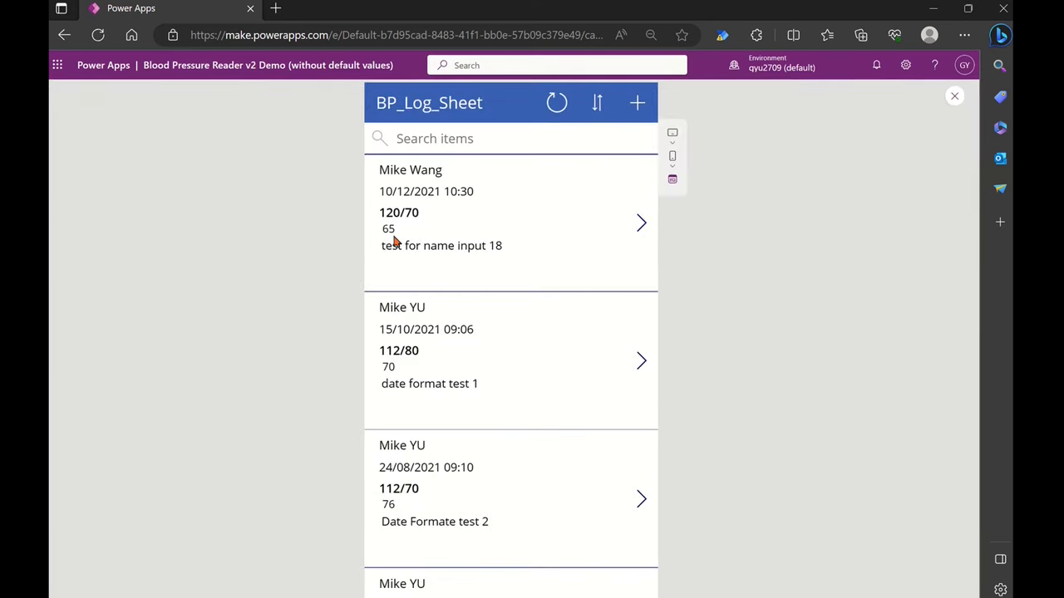
pyautogui.click(638, 103)
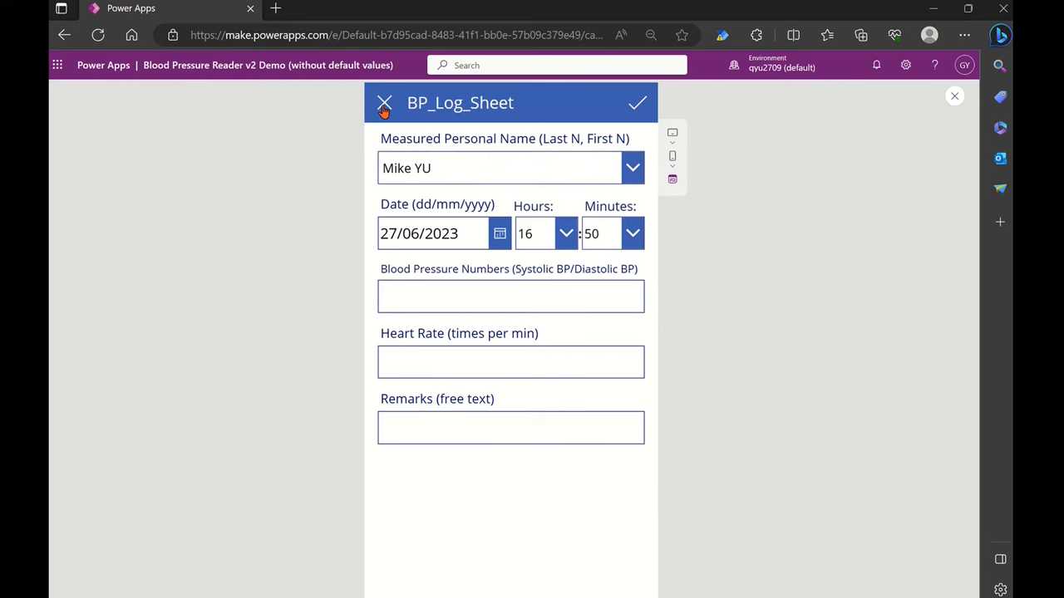
pyautogui.click(384, 103)
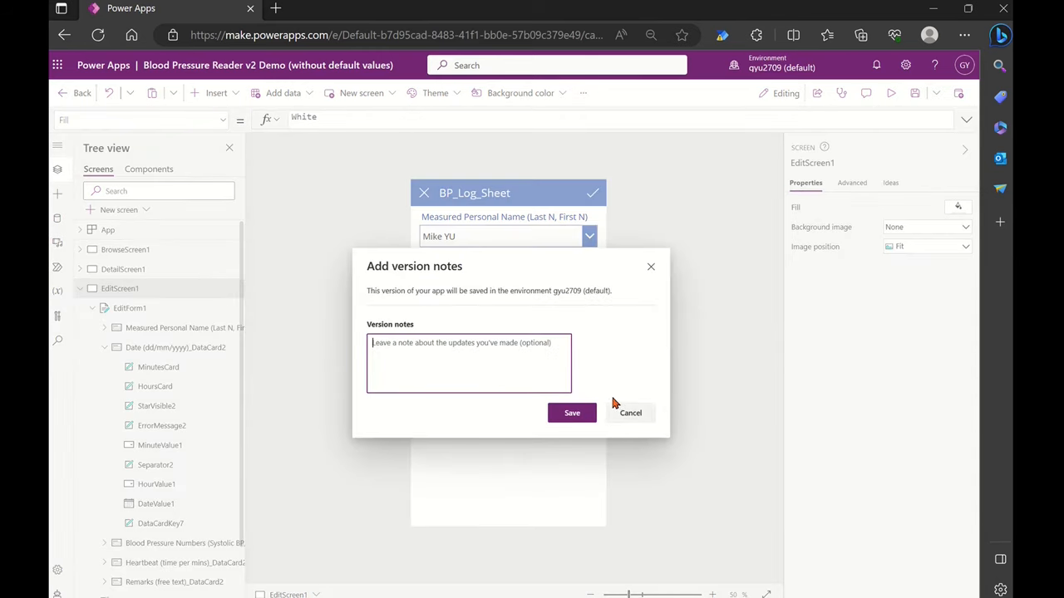
# Save the app with version note 'with default value seet' and publish this version
pyautogui.write('with default value seeting for datepicker c')
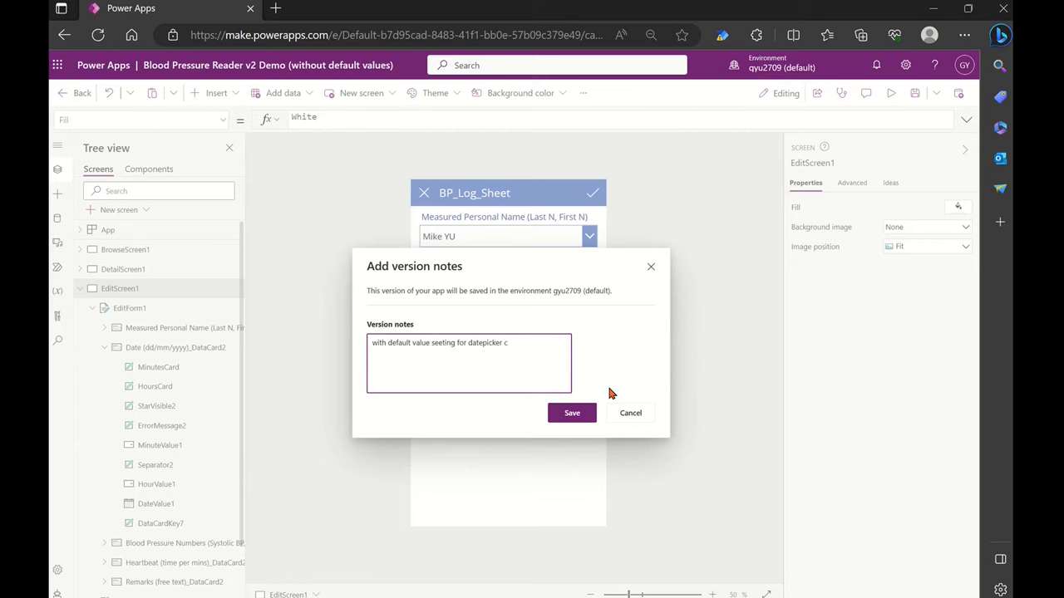
pyautogui.click(572, 412)
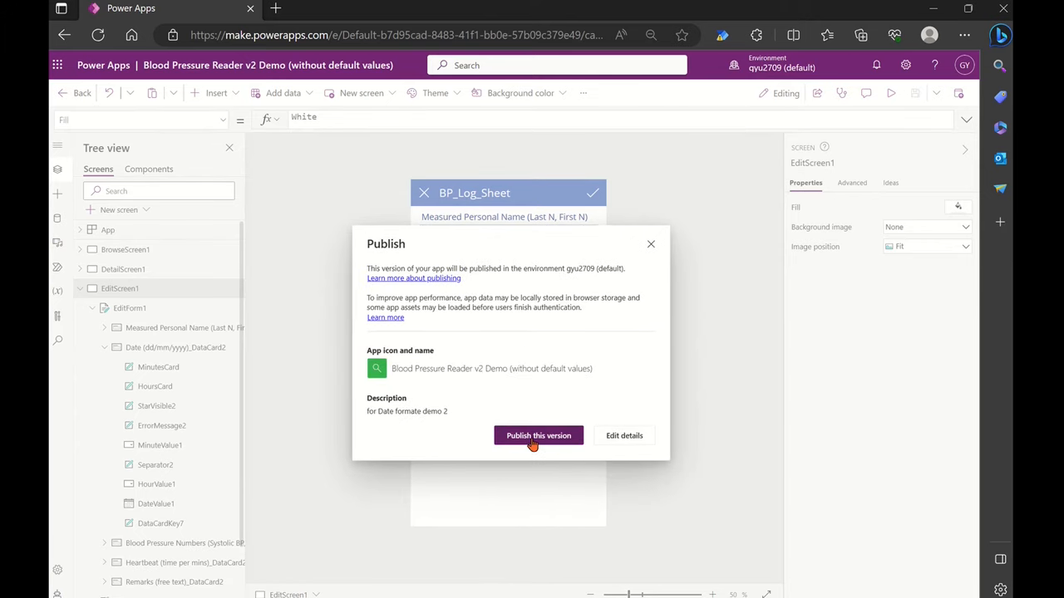
pyautogui.click(539, 436)
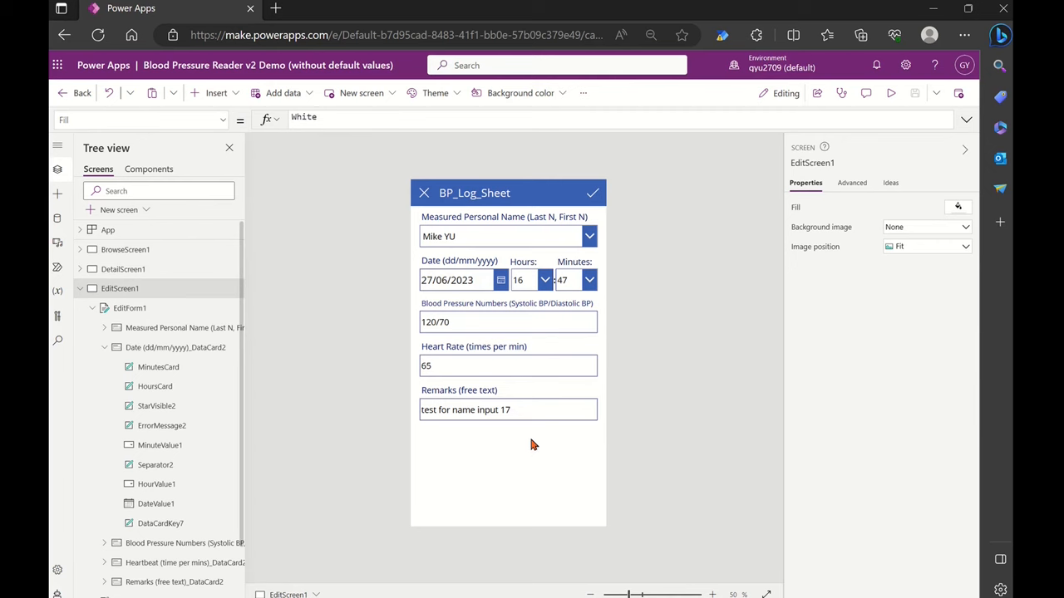
pyautogui.moveTo(627, 389)
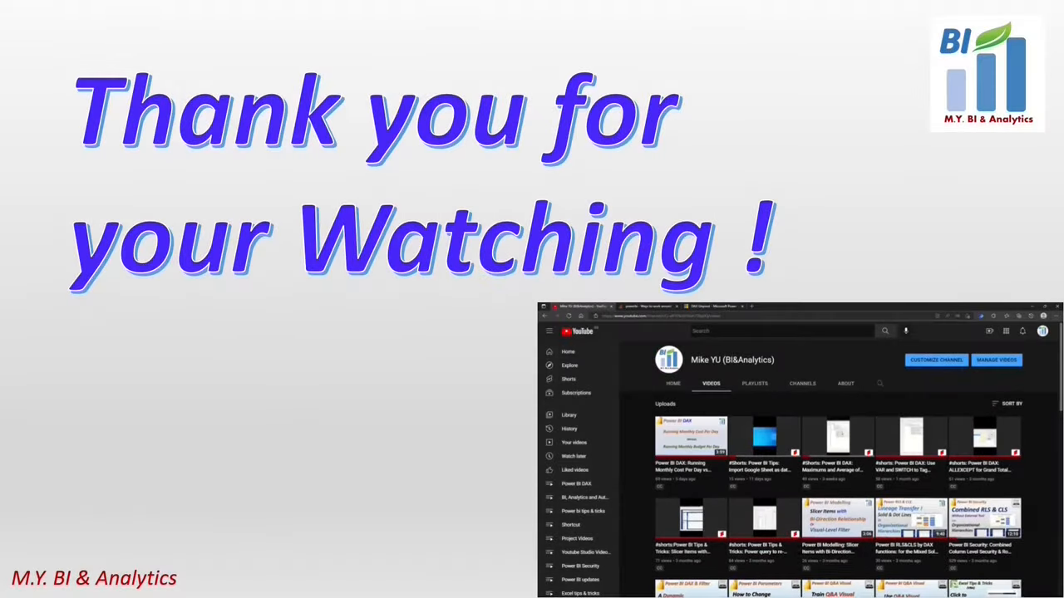
pyautogui.scroll(-3)
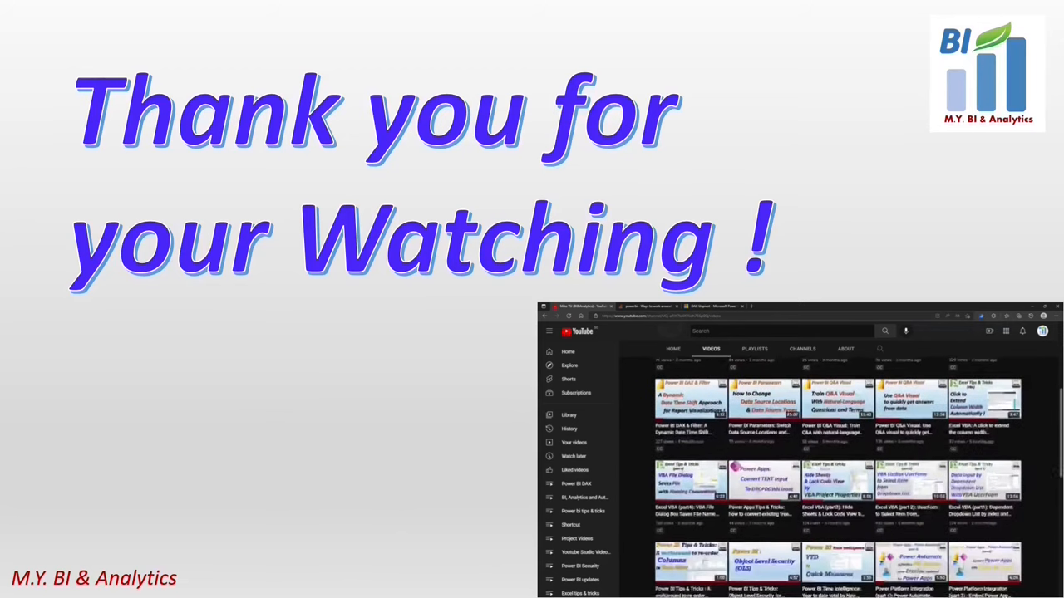